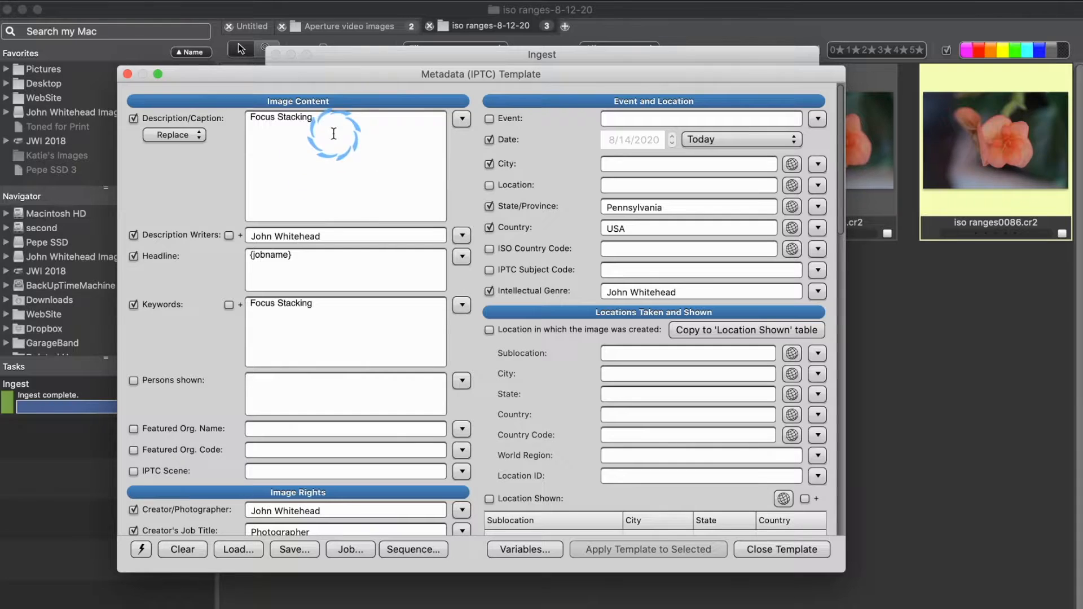
# Step: Edit the caption field of the IPTC metadata template with the Focus Stacking description
pyautogui.click(687, 163)
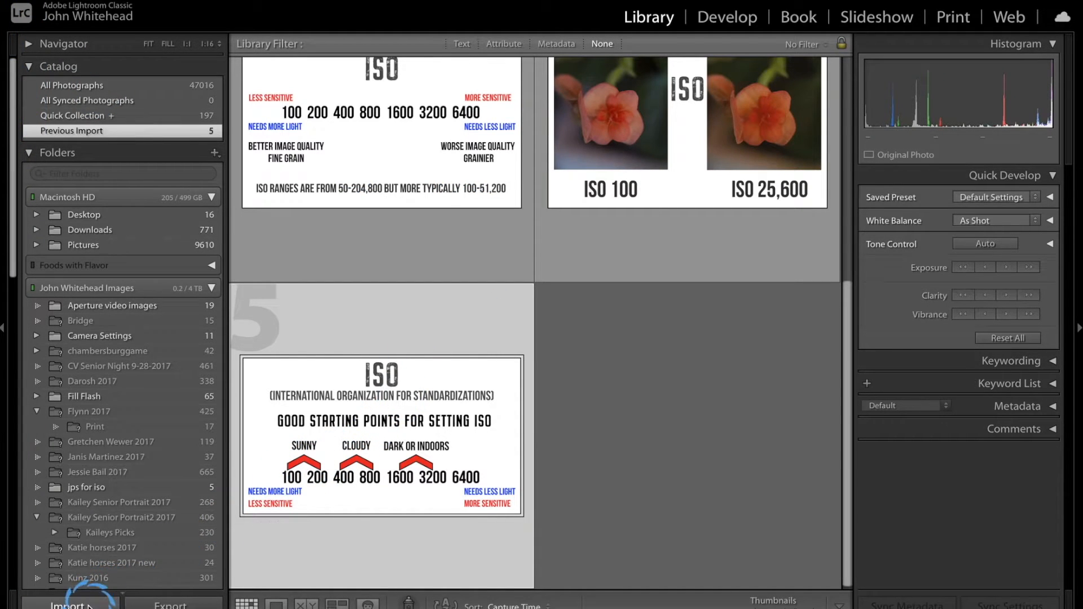
# Step: Start a Lightroom import set to Copy as DNG
pyautogui.click(72, 602)
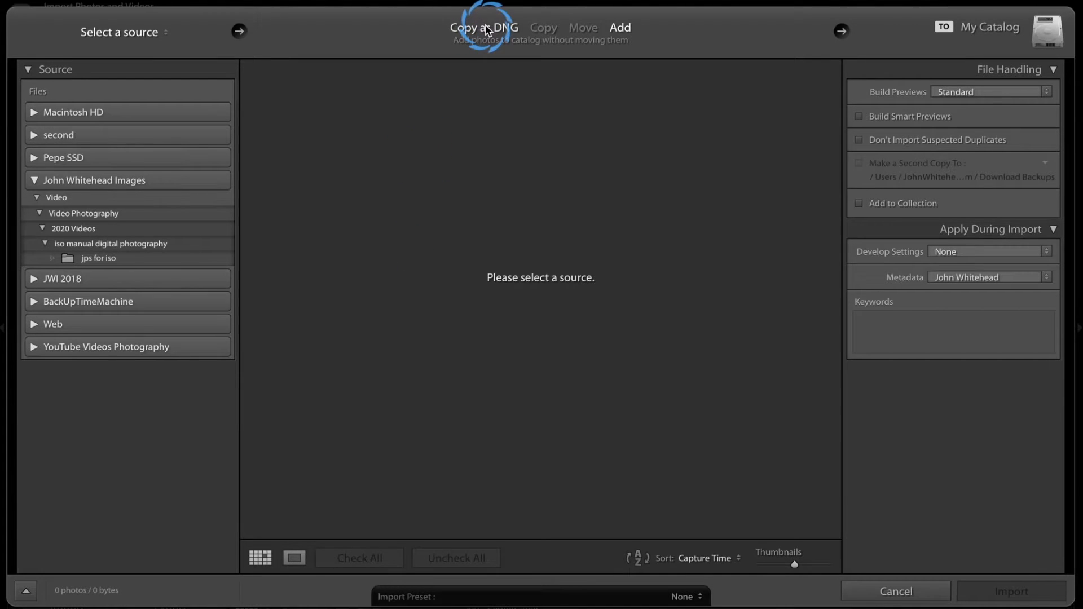
pyautogui.click(483, 27)
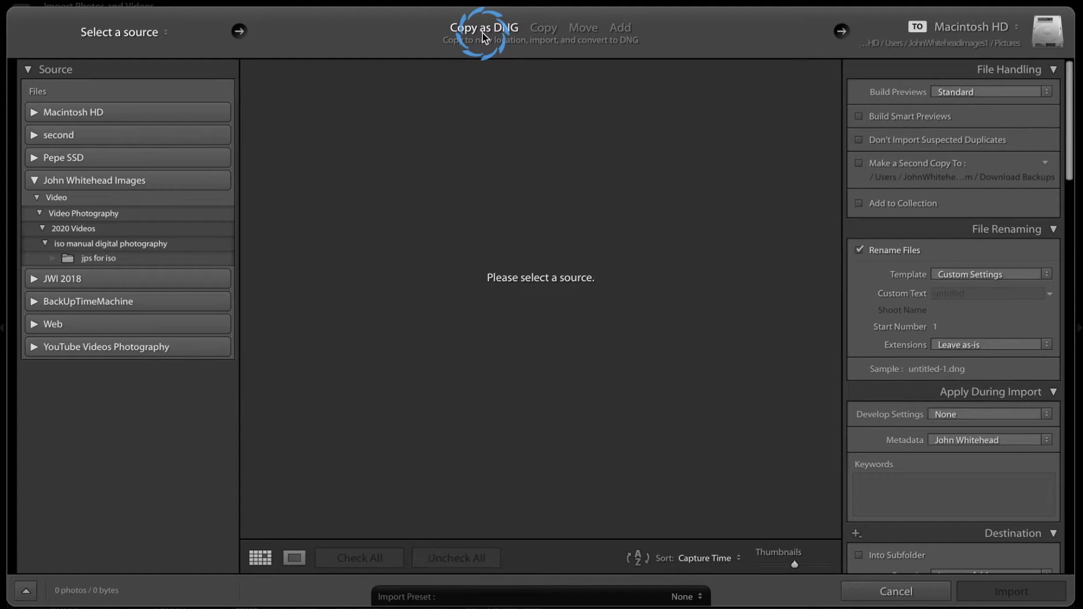
pyautogui.click(894, 591)
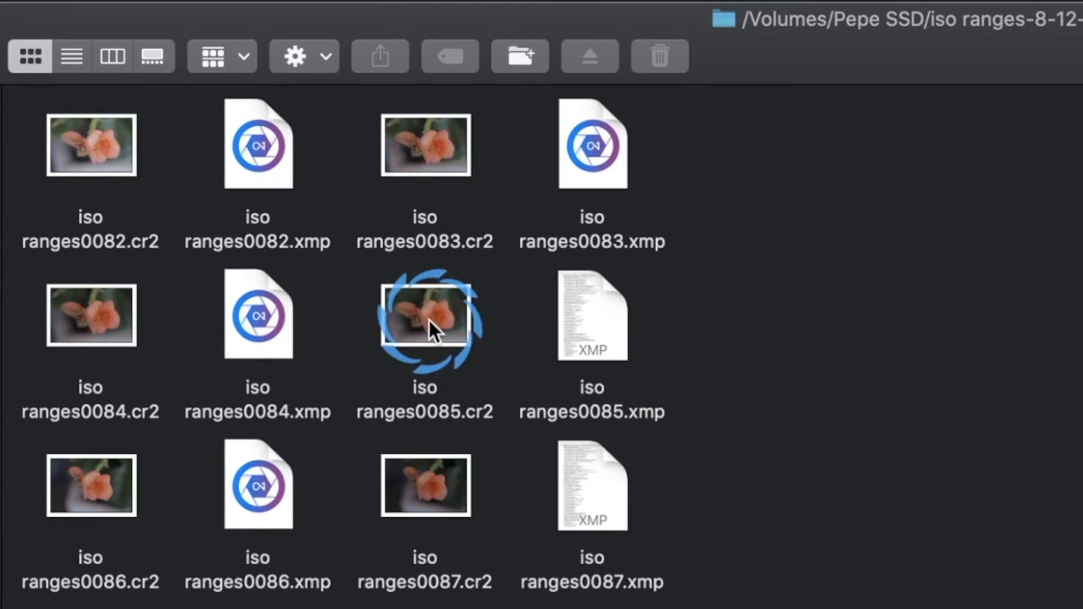
# Step: Open iso ranges0085.cr2 from the iso ranges folder in Camera Raw
pyautogui.click(425, 315)
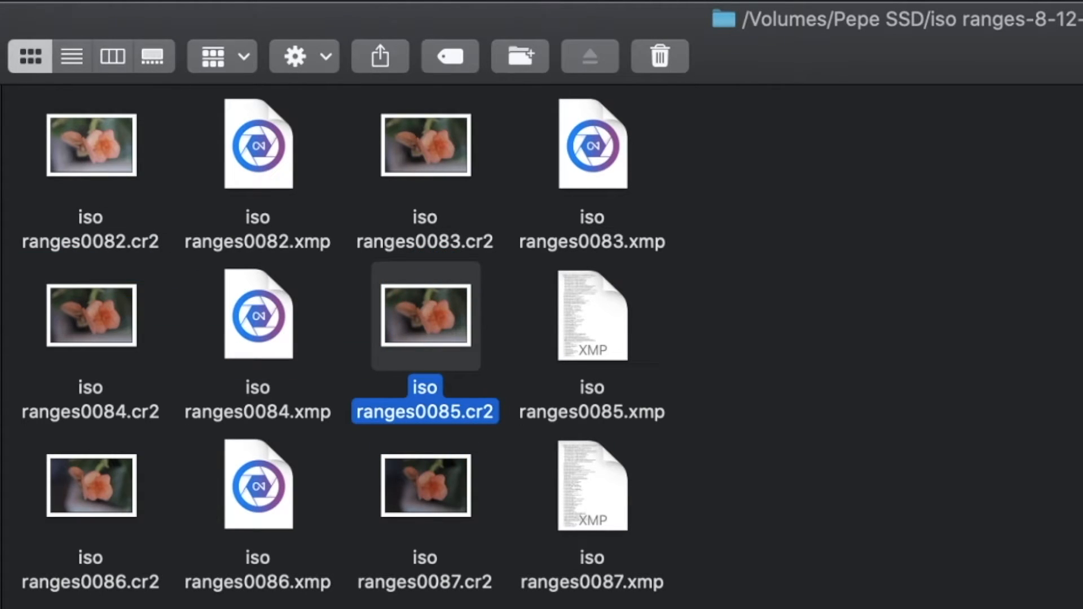
pyautogui.doubleClick(424, 315)
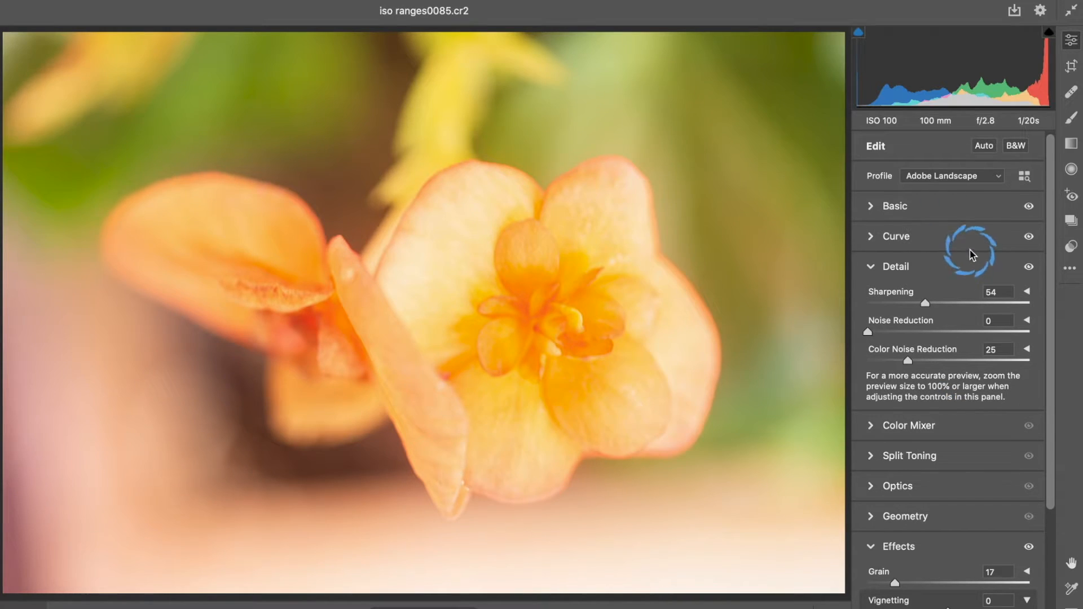
pyautogui.click(895, 205)
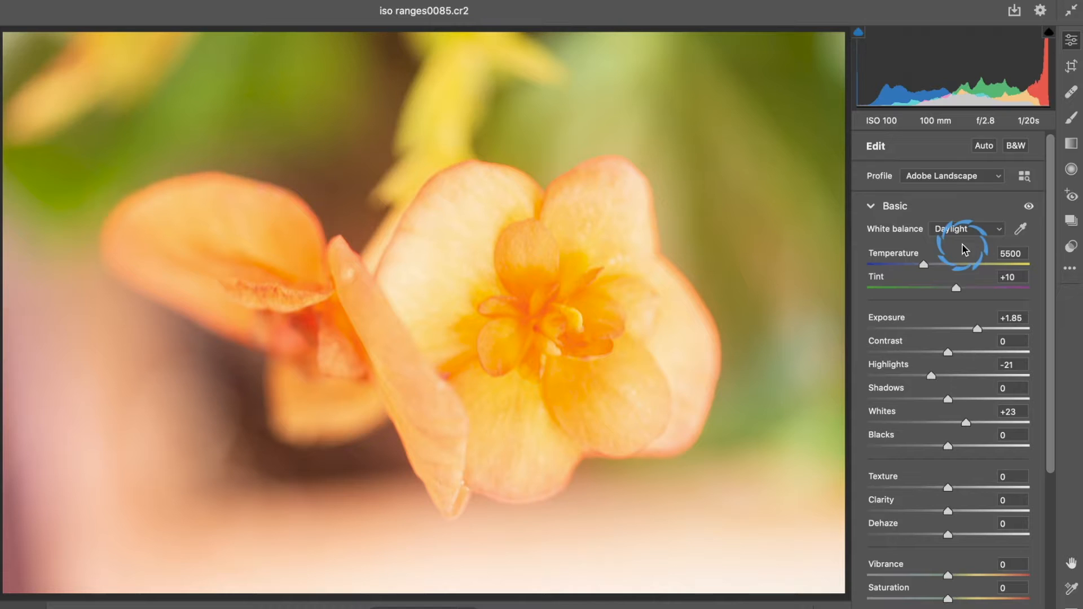
pyautogui.moveTo(976, 401)
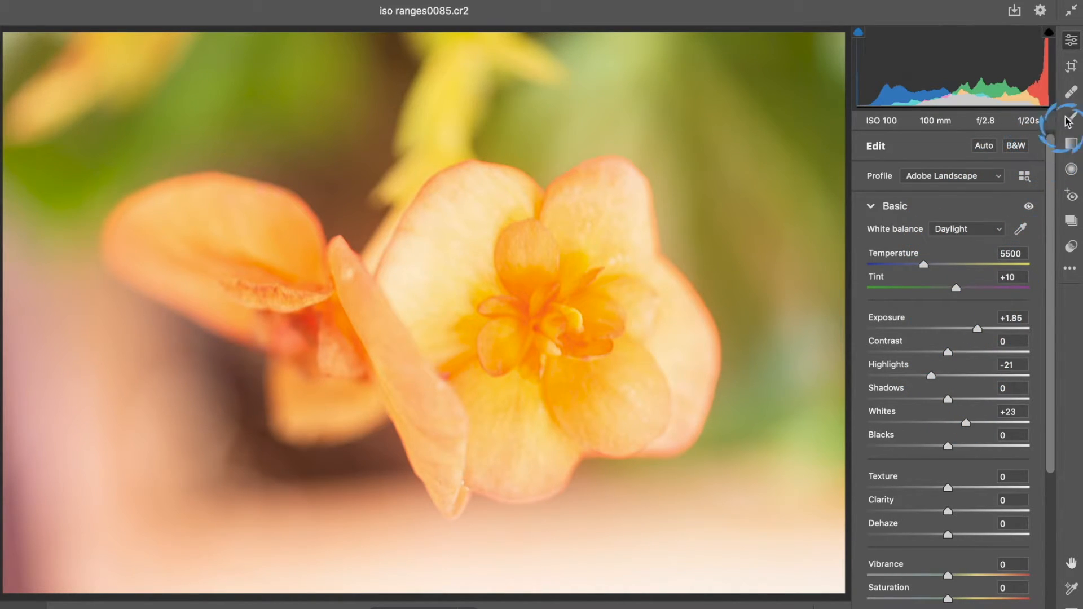
pyautogui.scroll(-3)
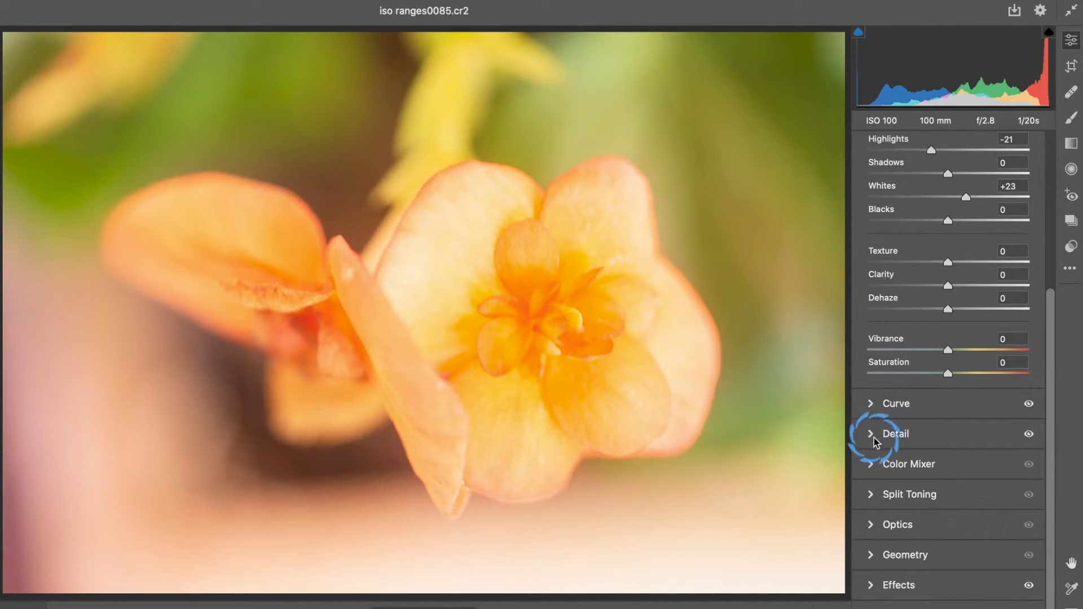
pyautogui.click(894, 433)
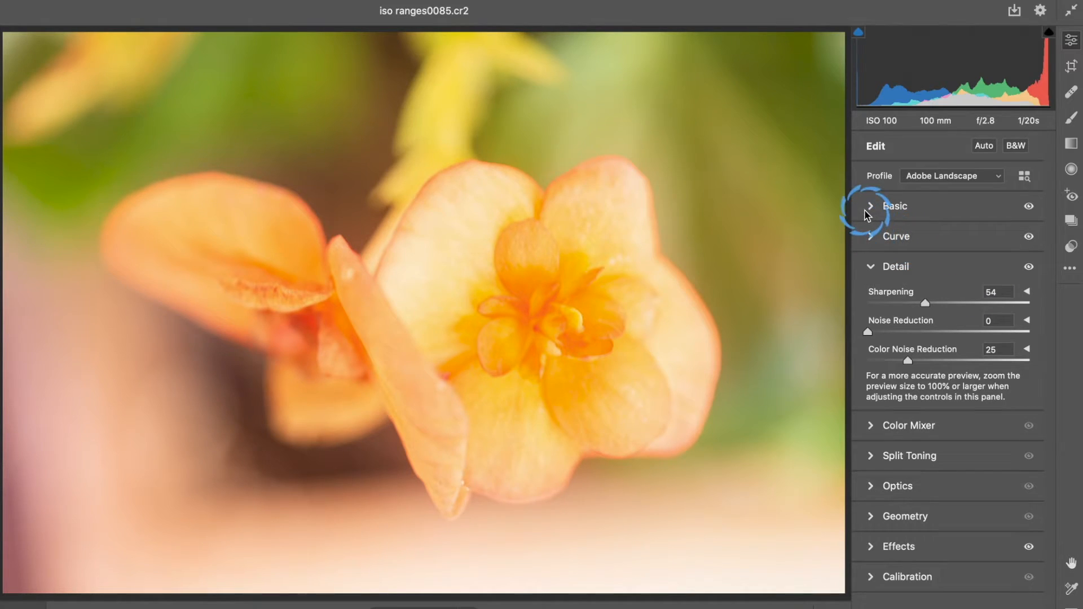
# Step: Apply contrast +20 and exposure -0.45 in Basic, then confirm with Done
pyautogui.click(895, 205)
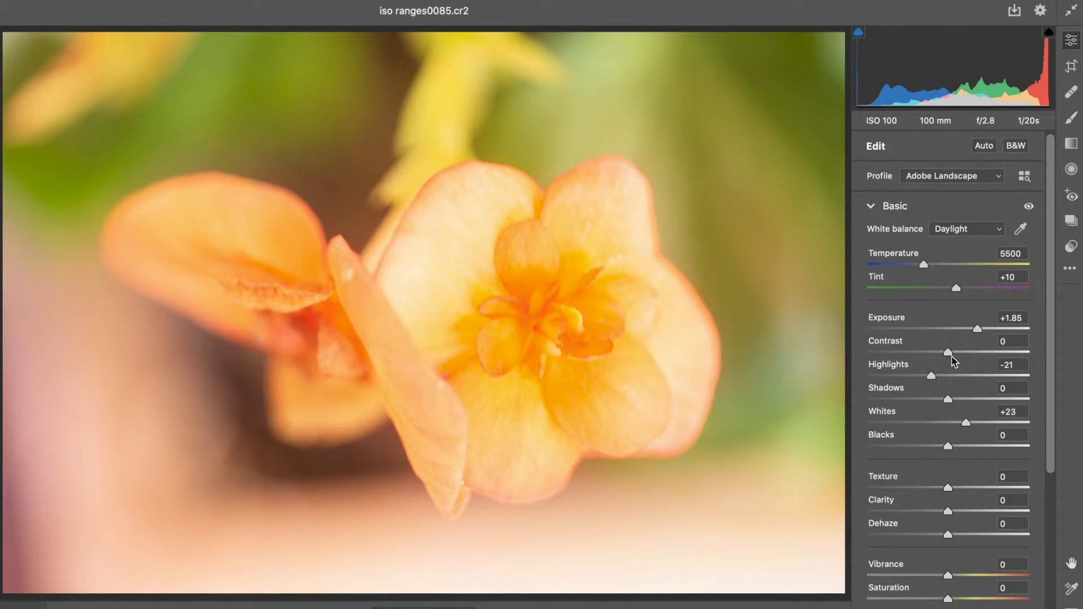
pyautogui.moveTo(953, 352); pyautogui.dragTo(974, 345)
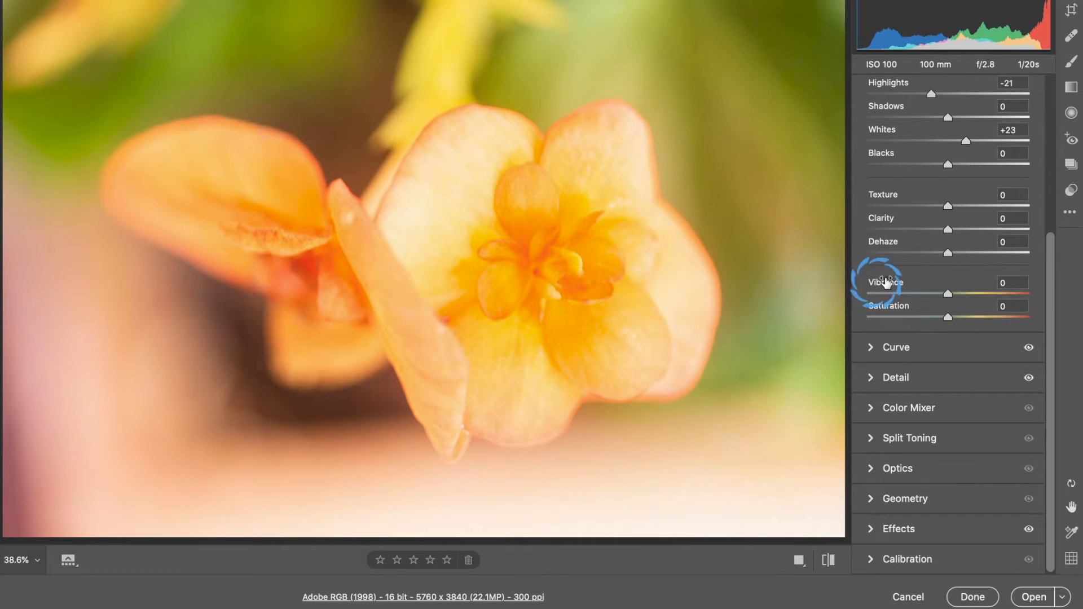
pyautogui.moveTo(953, 82)
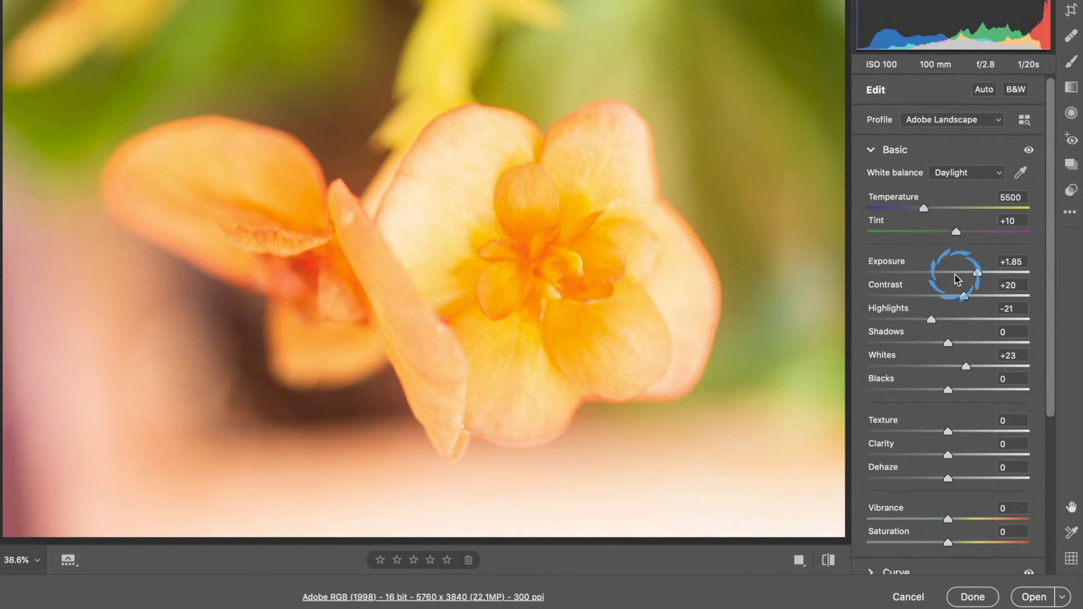
pyautogui.moveTo(977, 272); pyautogui.dragTo(939, 272)
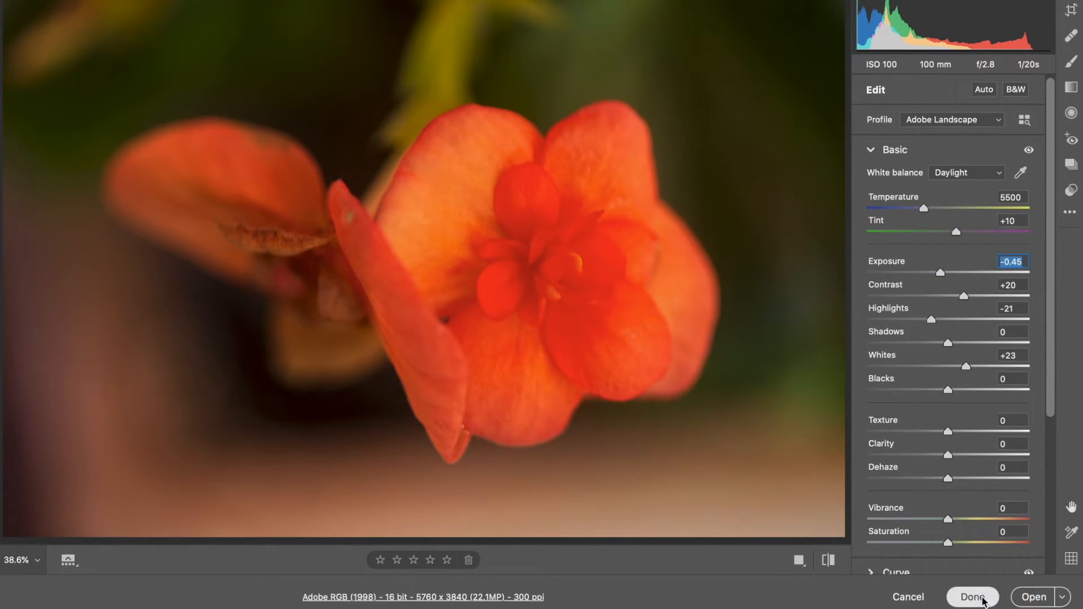
pyautogui.click(971, 596)
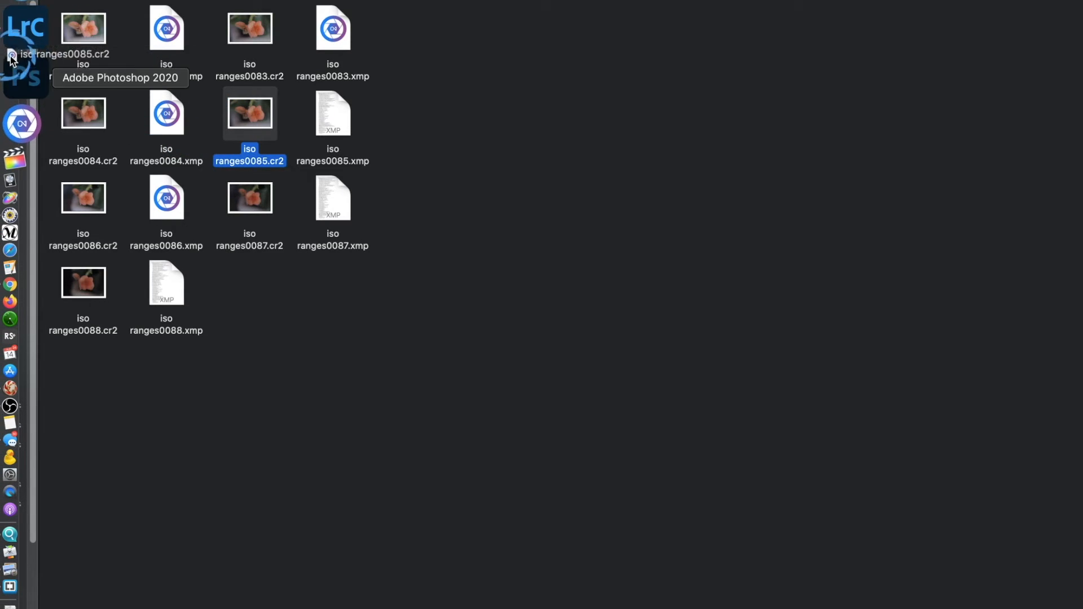
# Step: Bring up Brackets to read the iso ranges0085.xmp sidecar
pyautogui.doubleClick(249, 110)
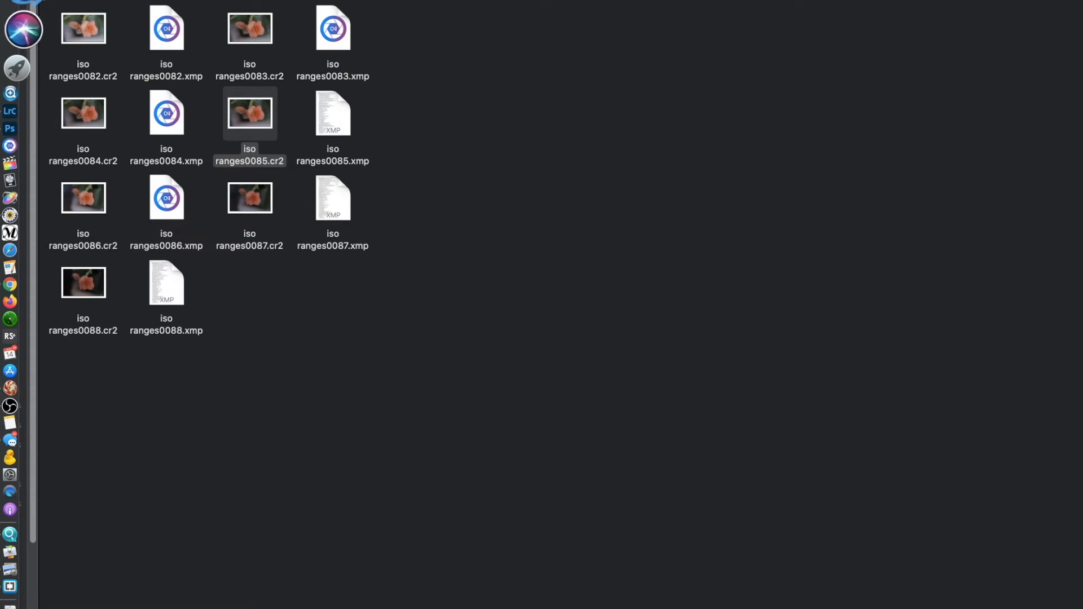
pyautogui.moveTo(24, 447)
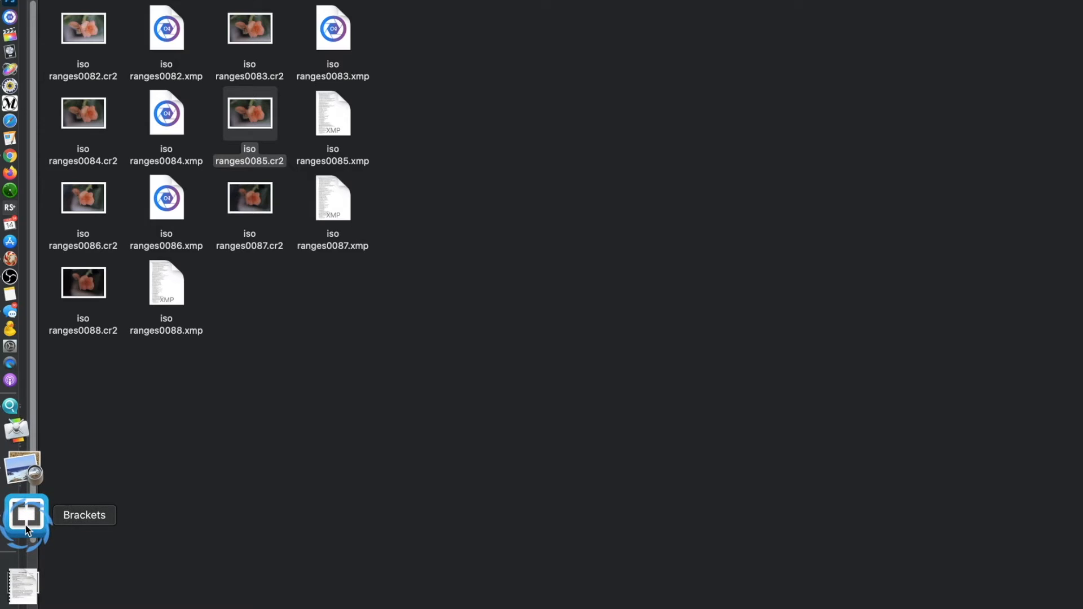
pyautogui.click(26, 515)
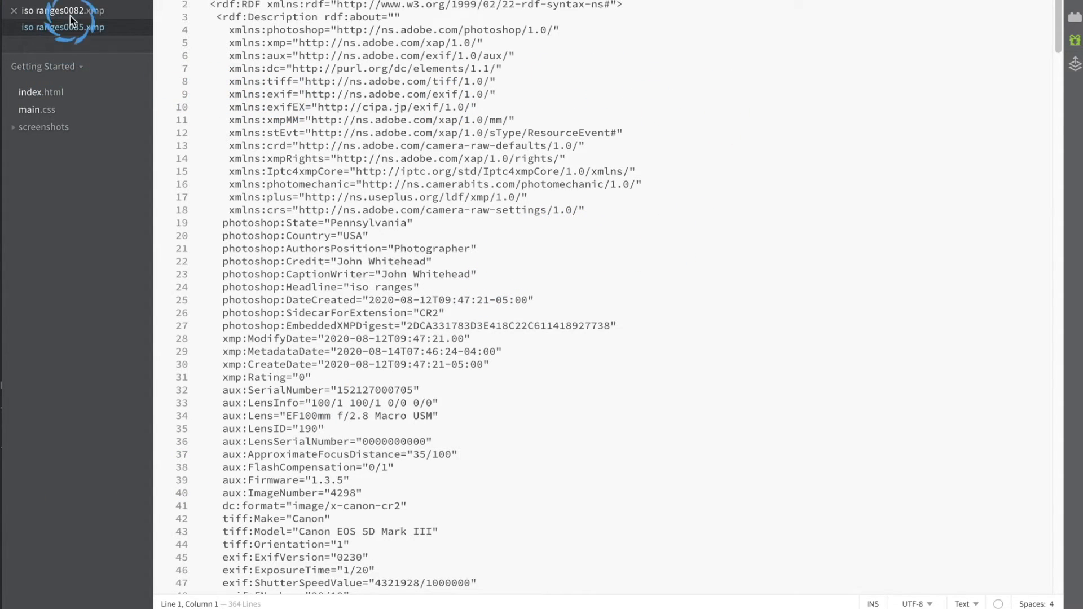
# Step: View the XMP sidecar and scroll through its rdf:Description metadata entries
pyautogui.click(62, 27)
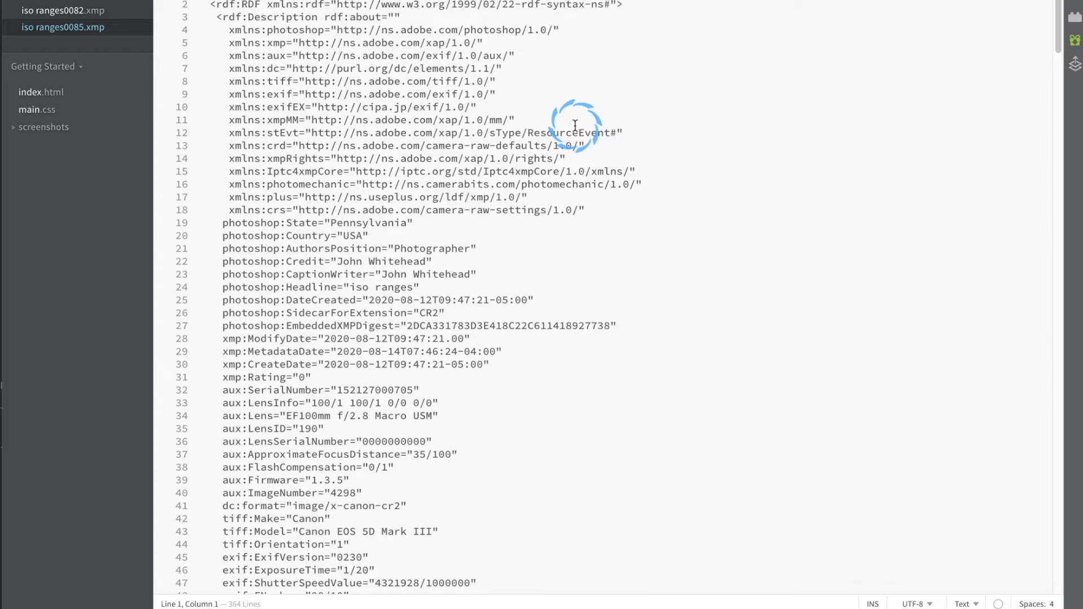
pyautogui.moveTo(607, 74)
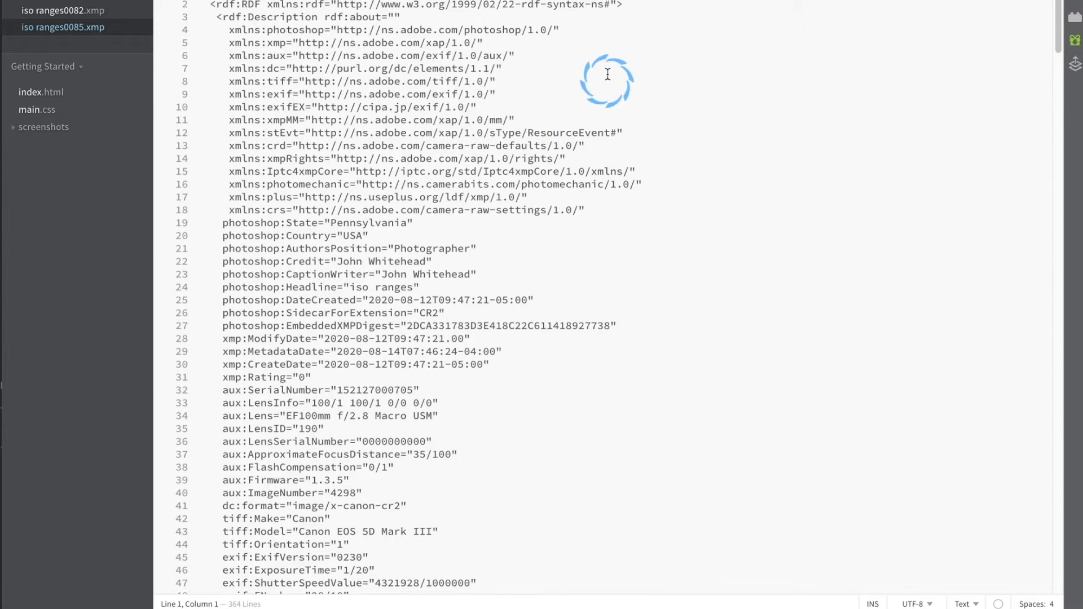
pyautogui.moveTo(499, 158)
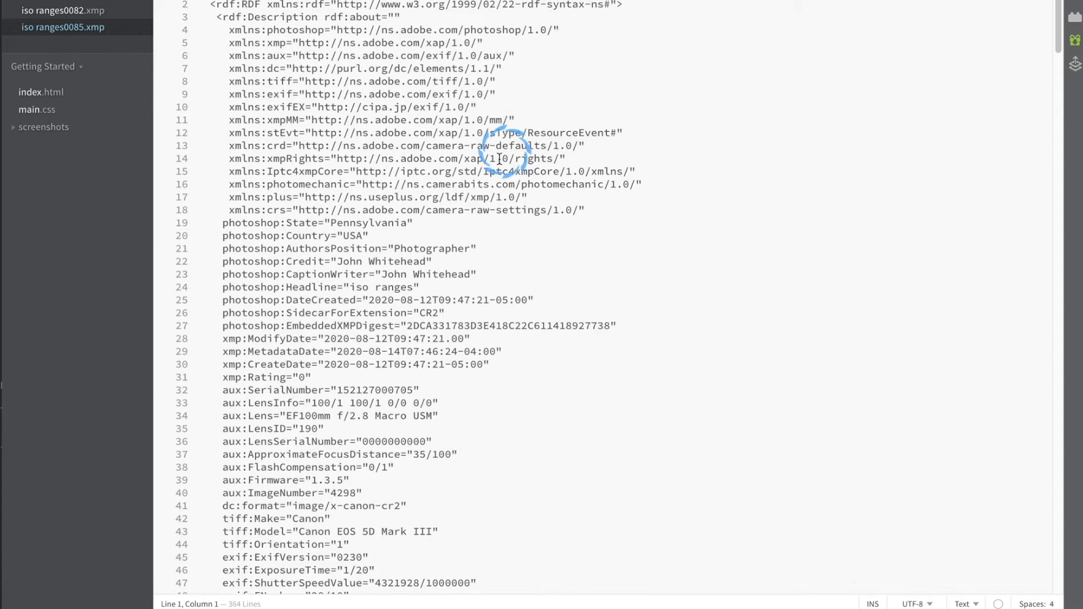
pyautogui.moveTo(374, 222)
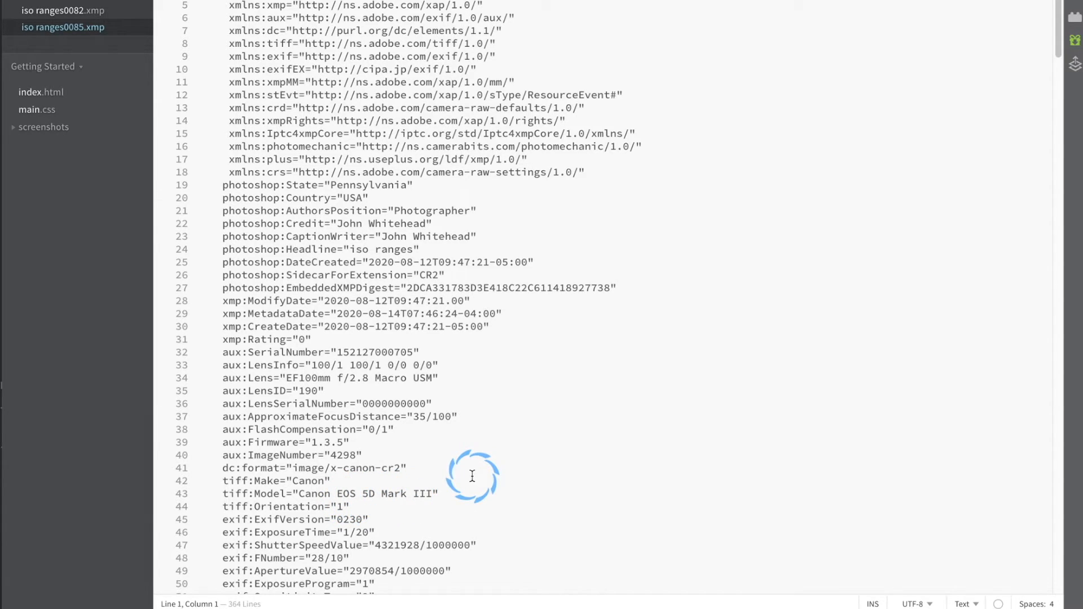
pyautogui.scroll(-3)
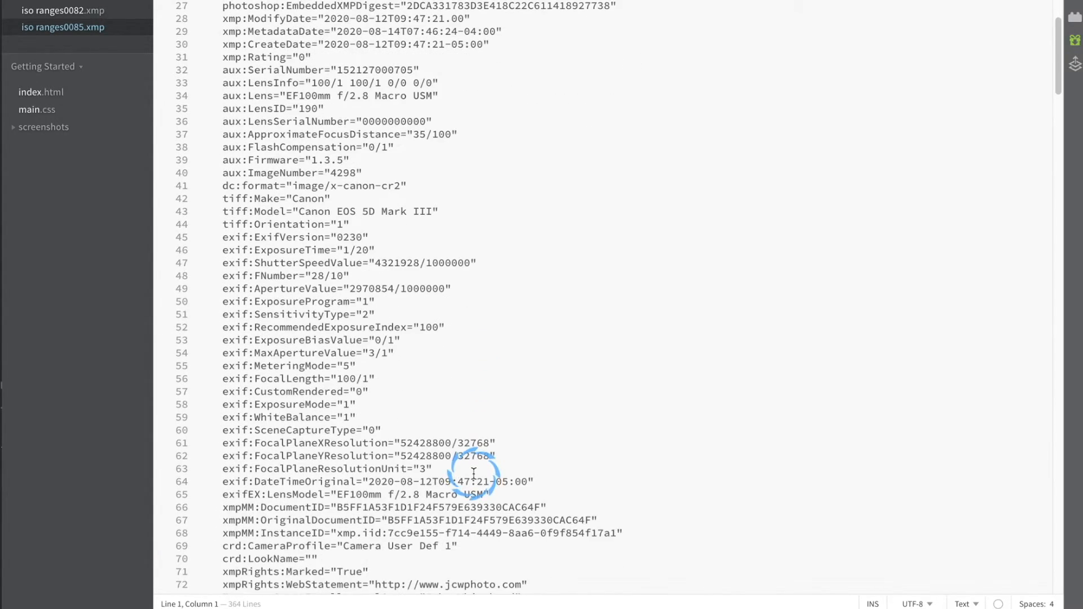
pyautogui.scroll(-3)
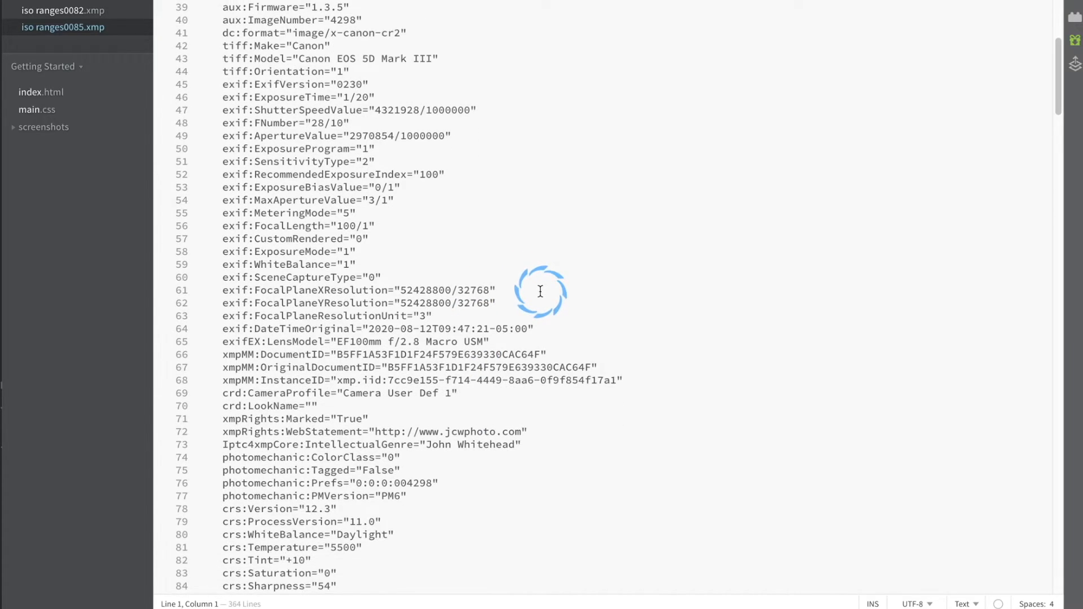
pyautogui.scroll(-3)
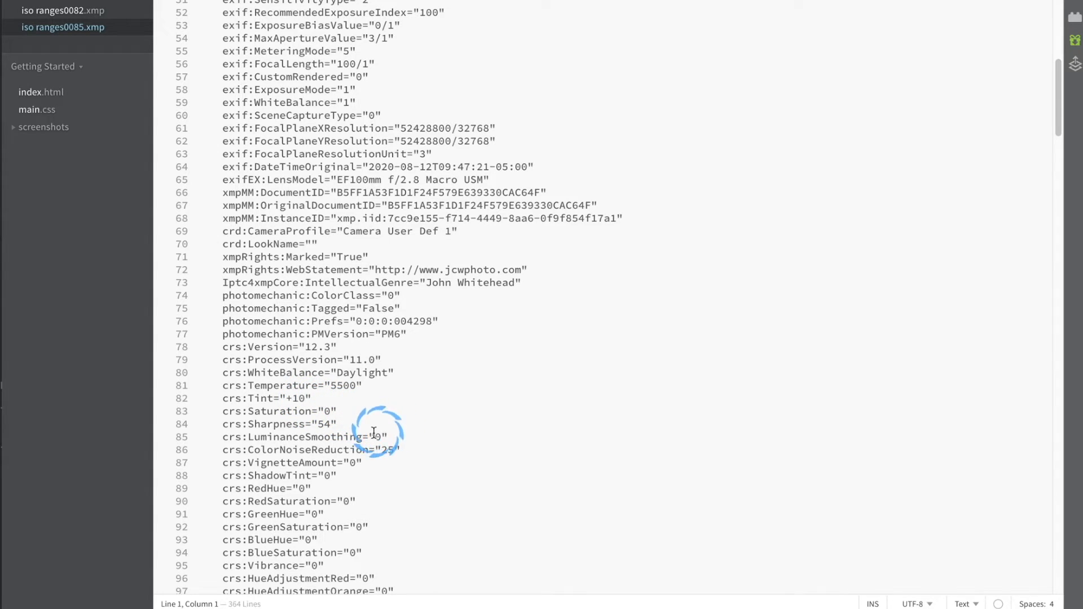
pyautogui.moveTo(427, 473)
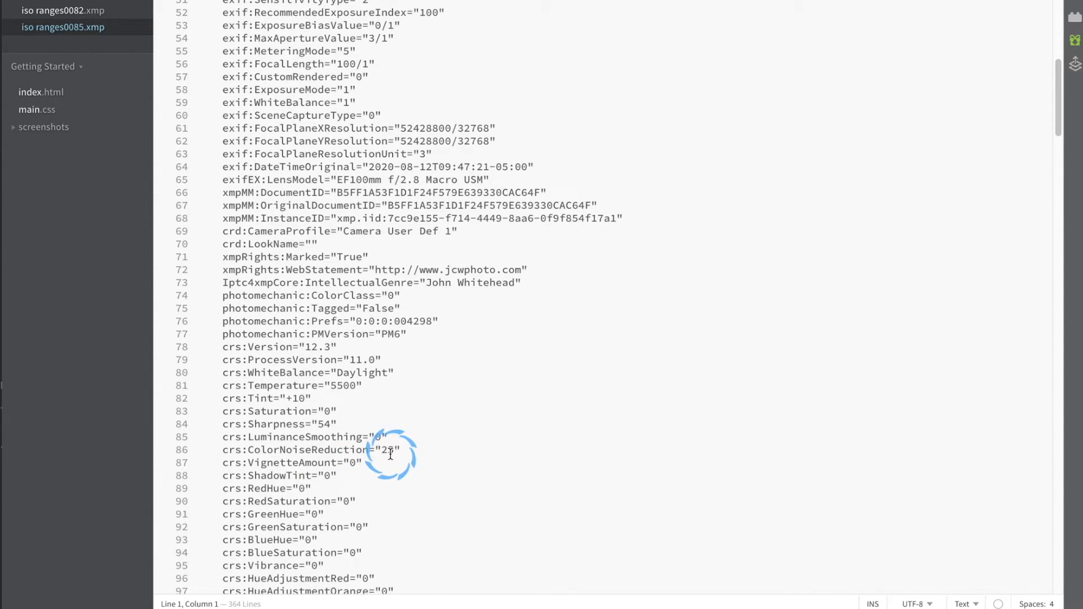
# Step: Scroll through the crs settings and ToneCurve blocks showing exposure -0.45 and contrast +20
pyautogui.scroll(-3)
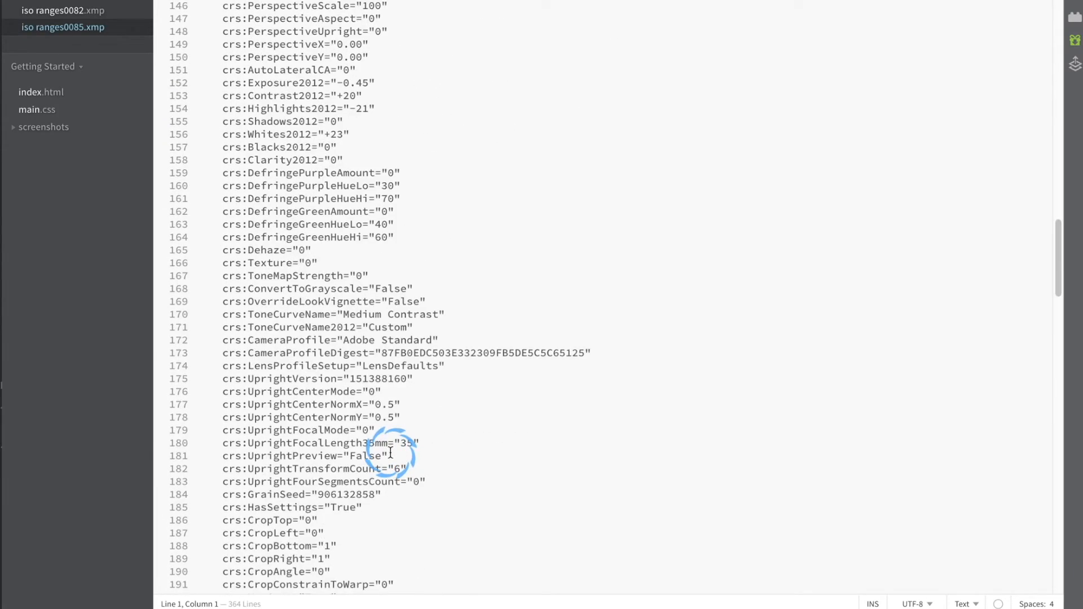
pyautogui.scroll(-3)
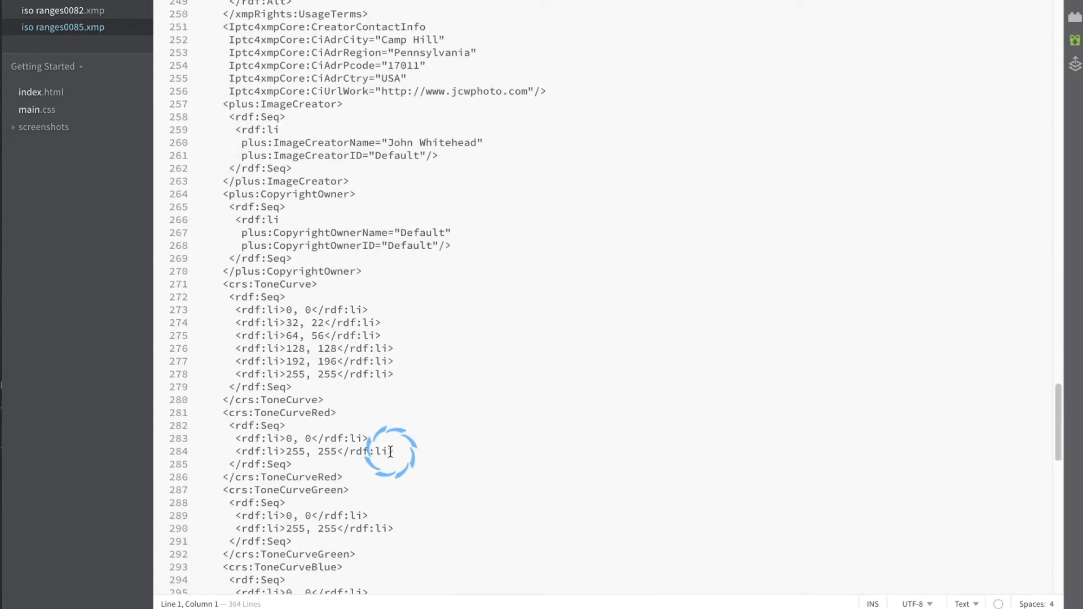
pyautogui.scroll(-3)
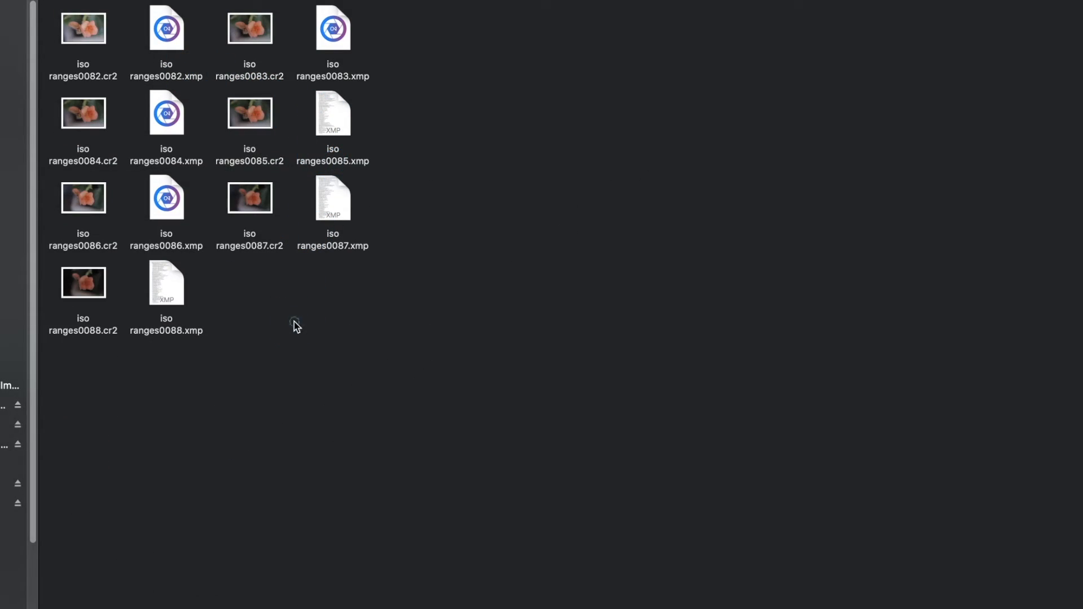
# Step: Trash iso ranges0085.xmp, empty the Trash, and reopen iso ranges0085.cr2
pyautogui.click(331, 113)
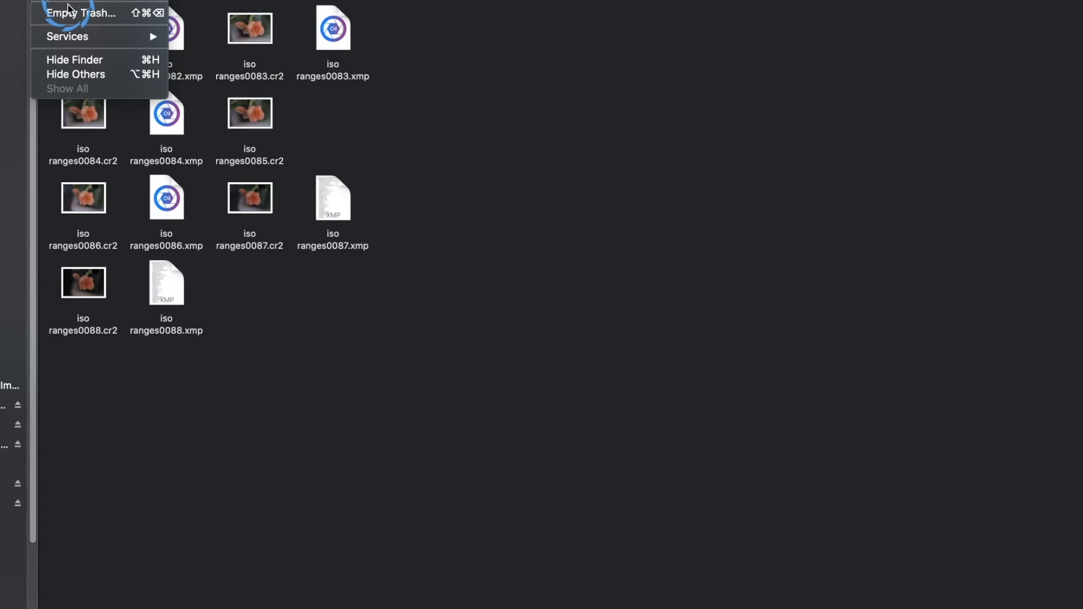
pyautogui.click(81, 12)
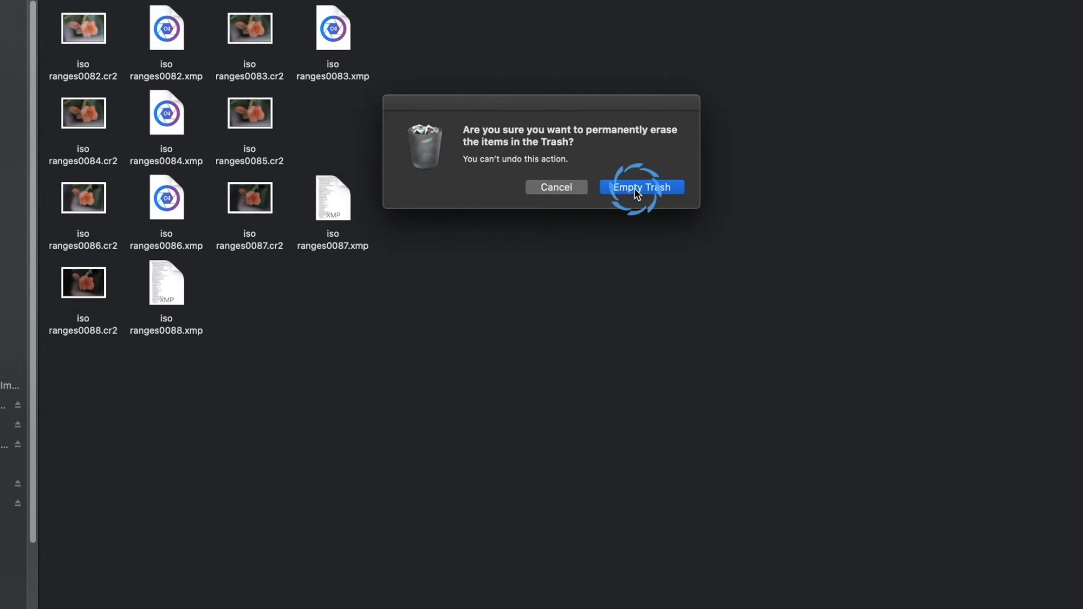
pyautogui.click(641, 187)
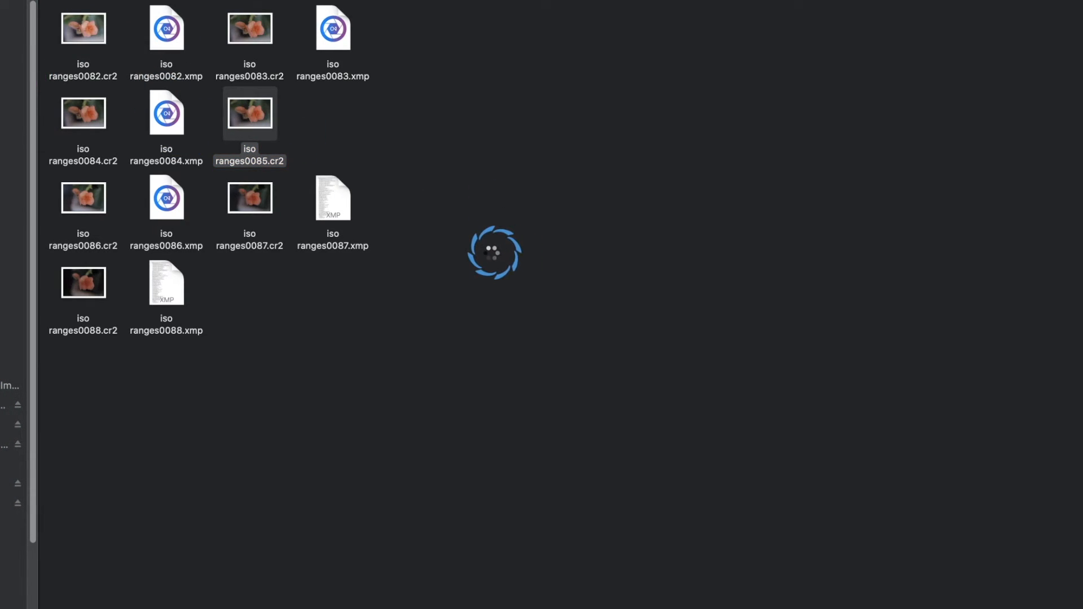
pyautogui.doubleClick(250, 112)
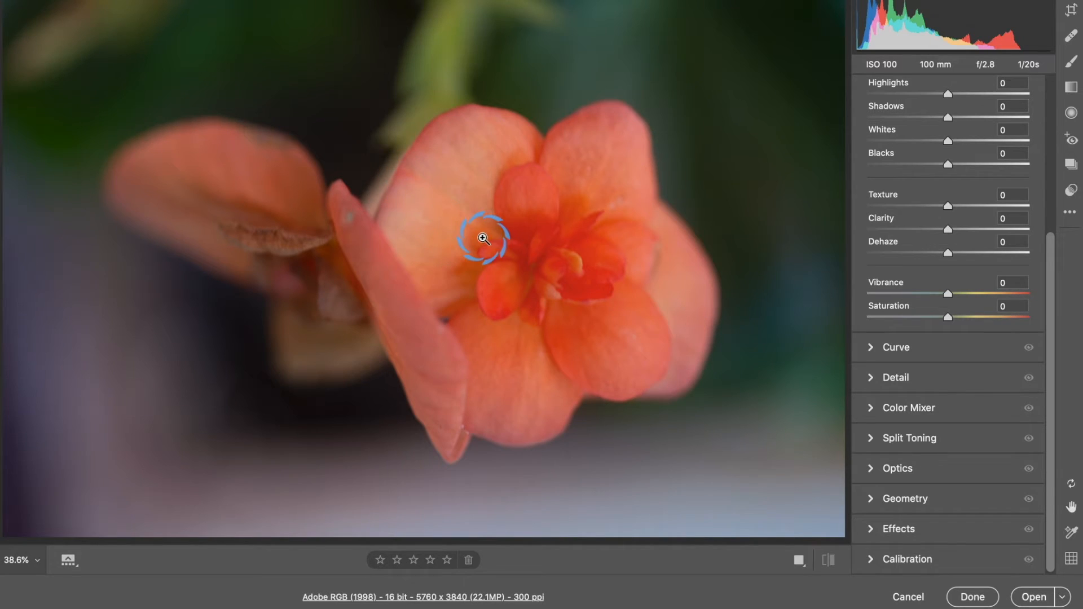
pyautogui.moveTo(598, 302)
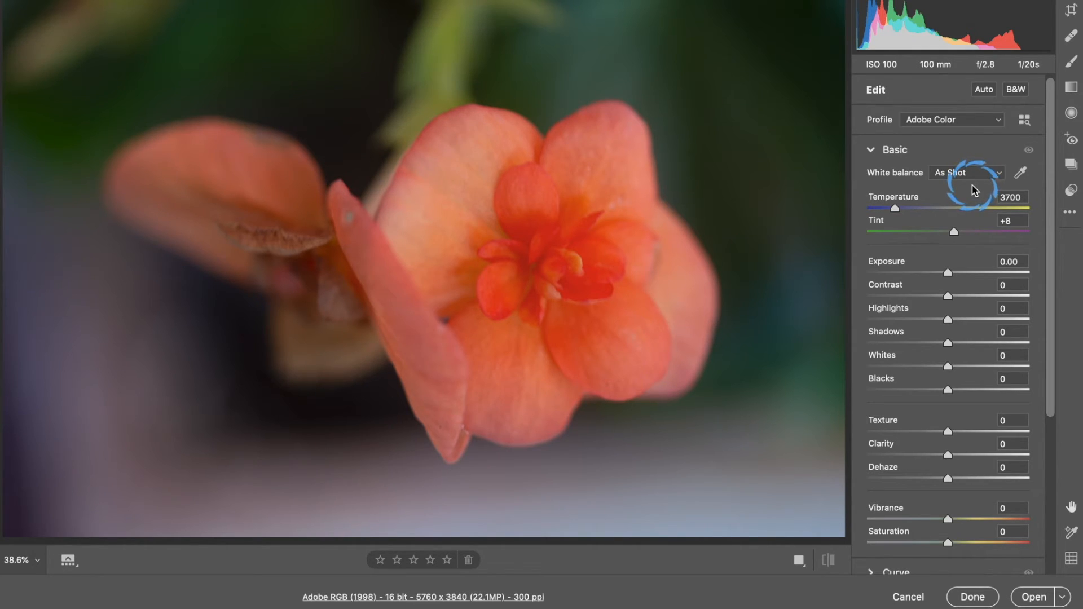
pyautogui.moveTo(961, 260)
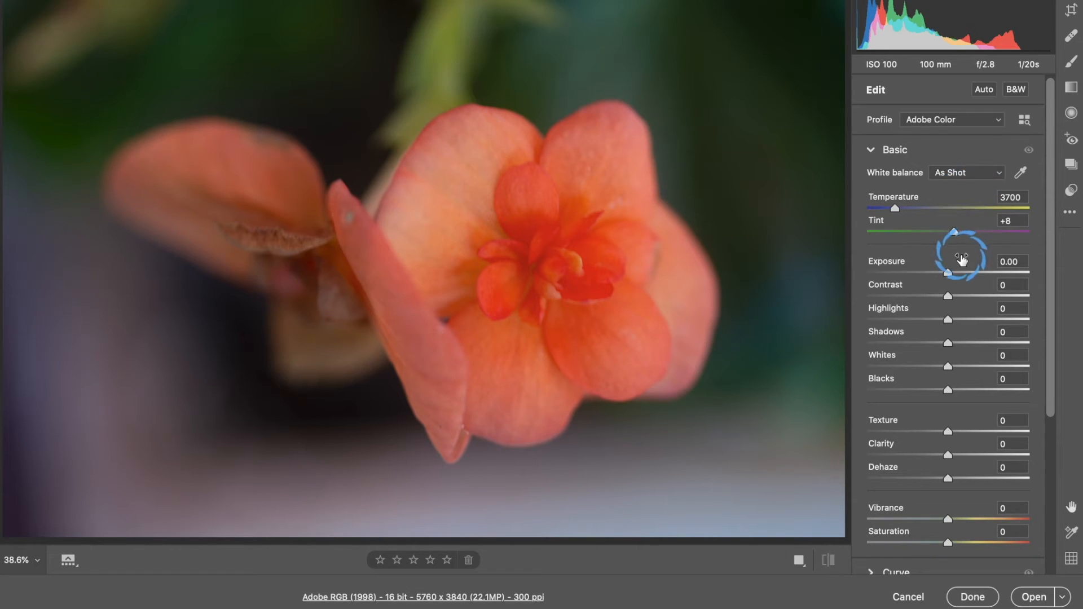
# Step: Nudge contrast, reset adjustments to zero, set exposure +0.30 and confirm with Done
pyautogui.moveTo(948, 295); pyautogui.dragTo(979, 296)
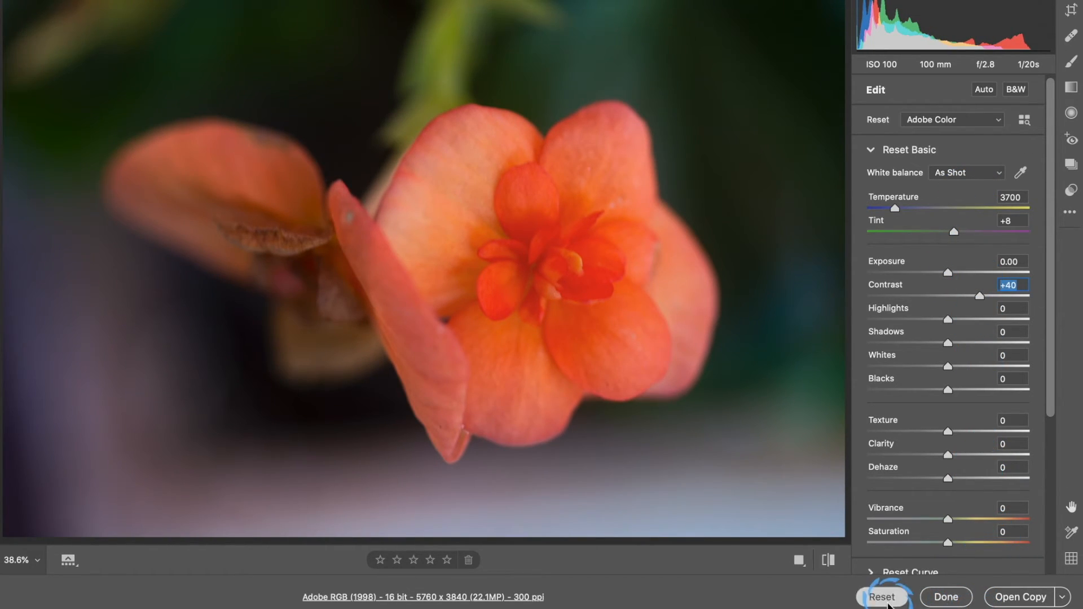
pyautogui.click(881, 597)
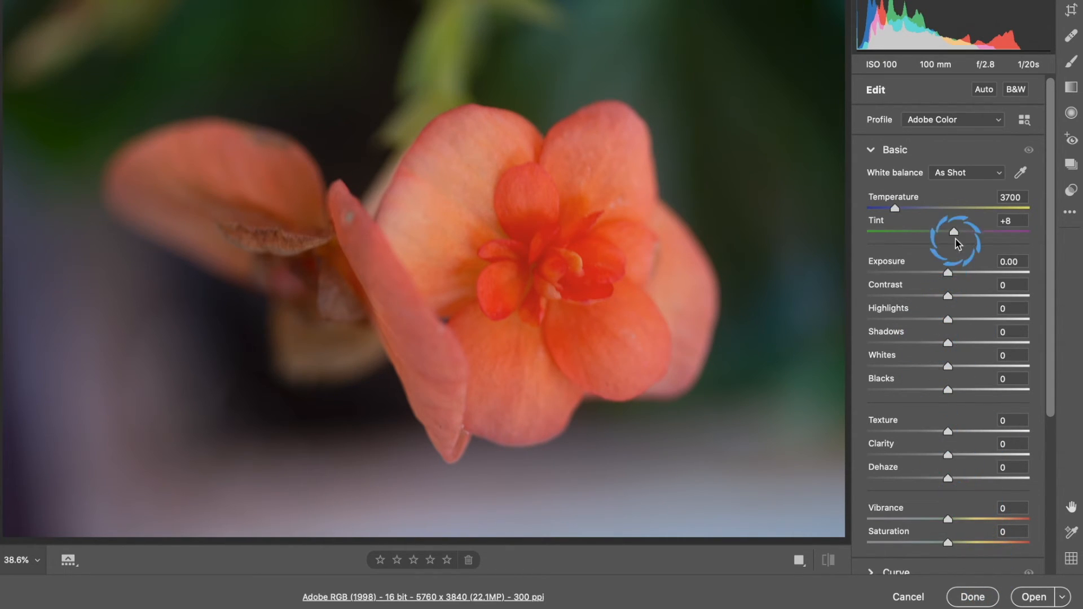
pyautogui.moveTo(947, 272); pyautogui.dragTo(953, 272)
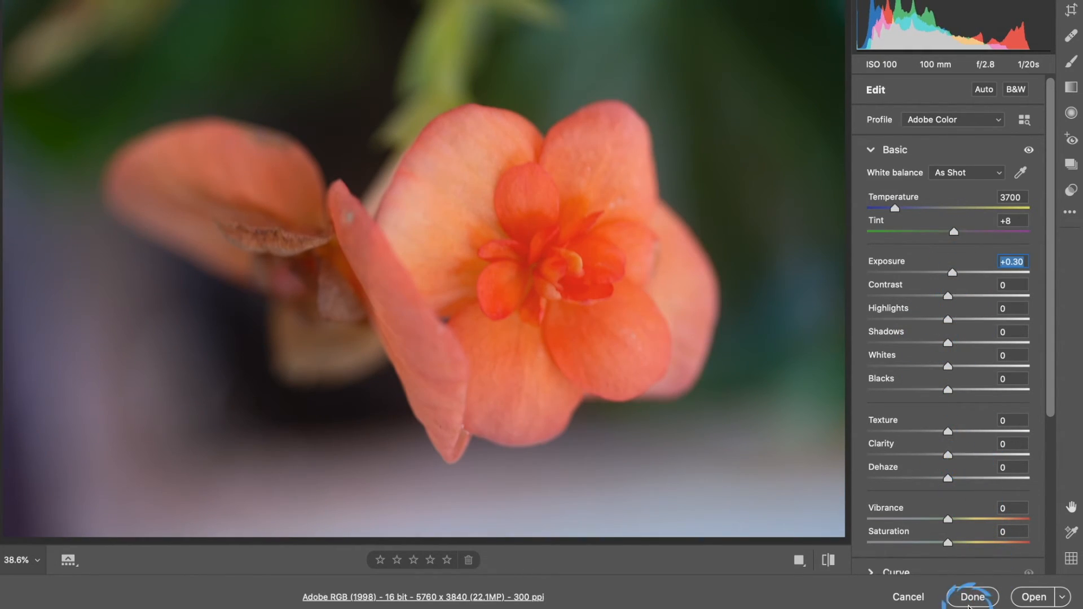
pyautogui.click(971, 597)
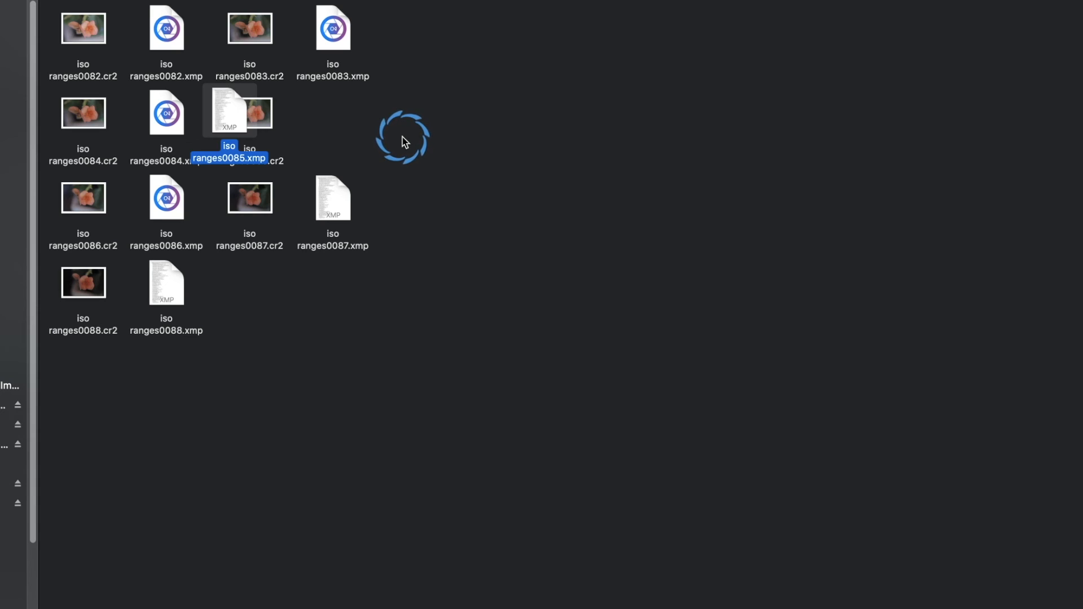
pyautogui.moveTo(368, 179)
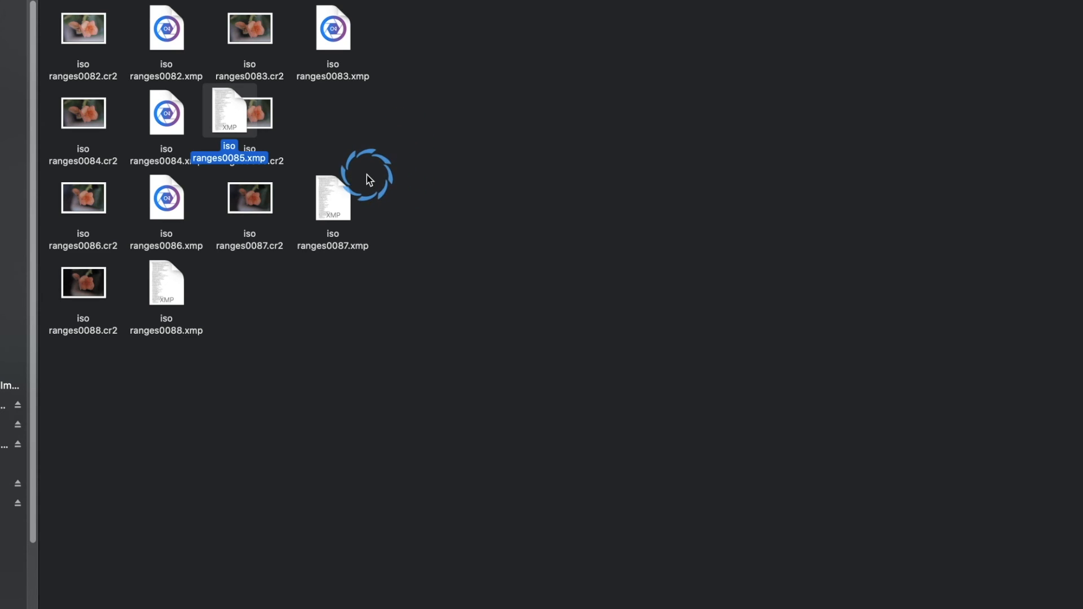